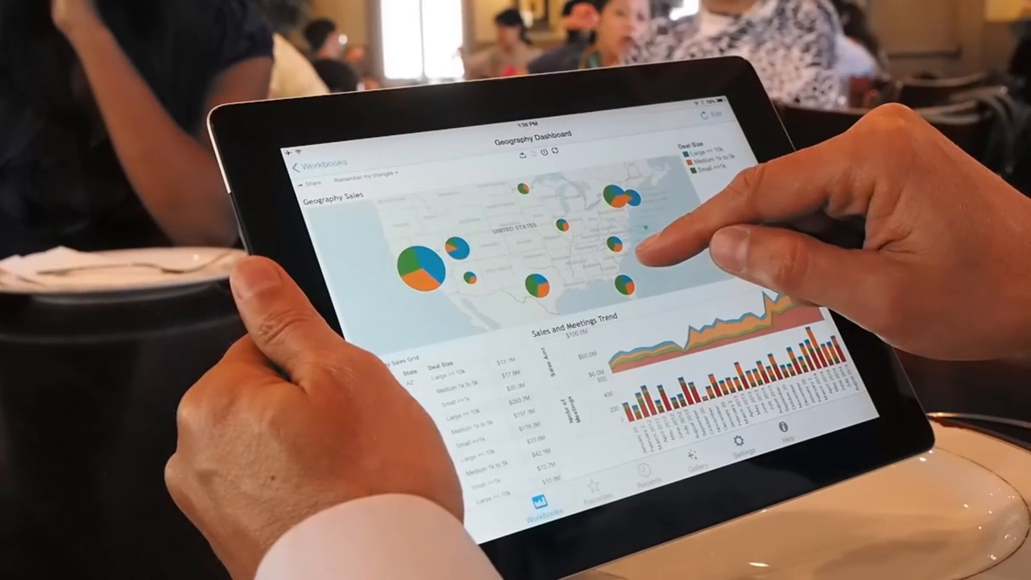
Step: Filter the Geography Dashboard by a map pie, then set the Date filter to Last 4 quarters
left_click(636, 234)
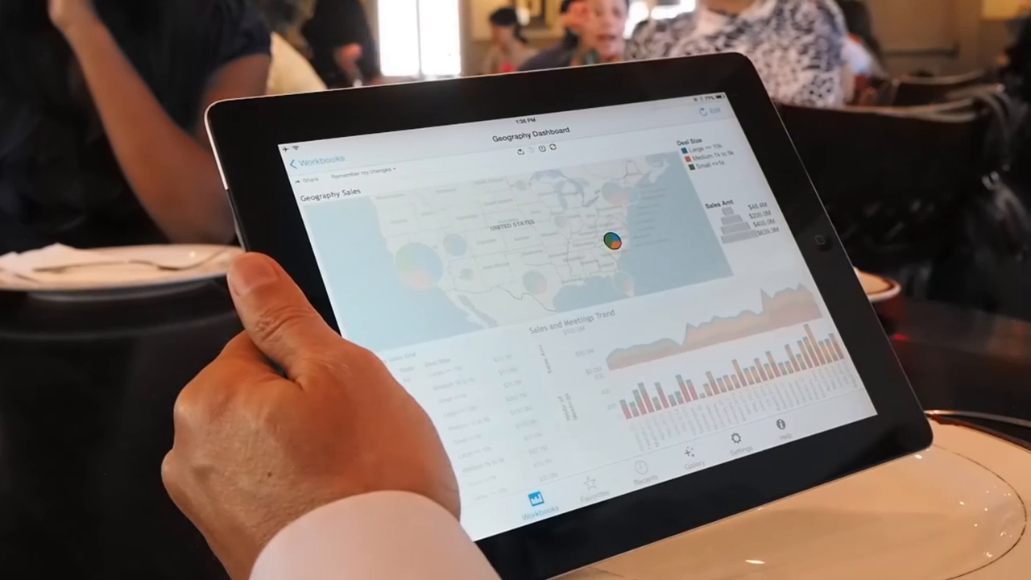
left_click(606, 239)
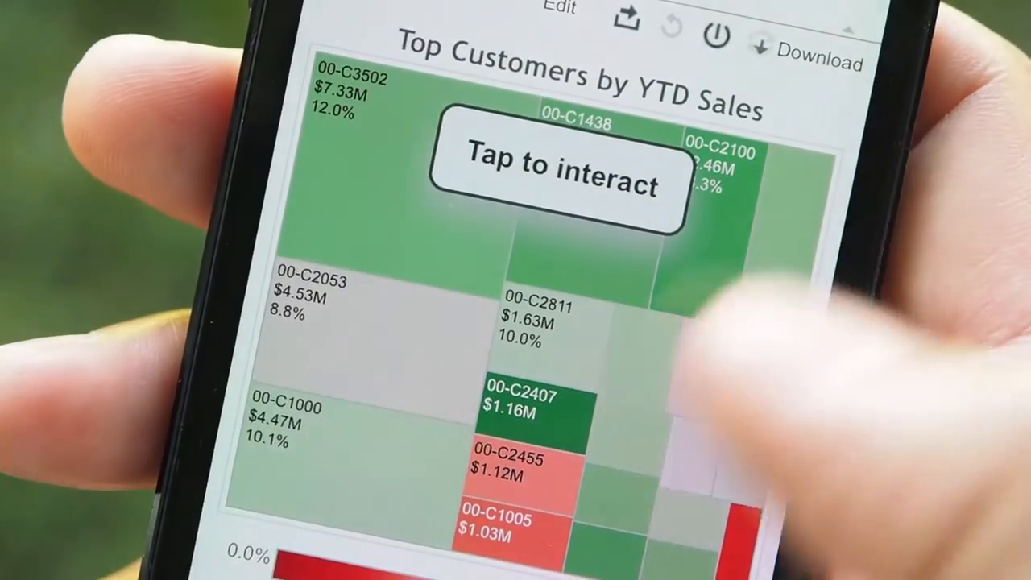
scroll("down", 3)
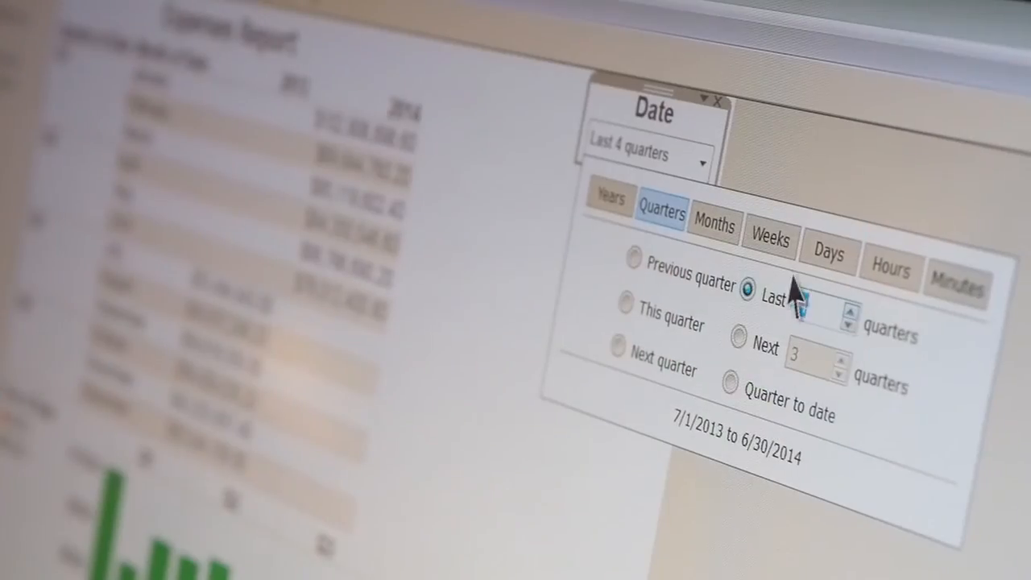
left_click(714, 219)
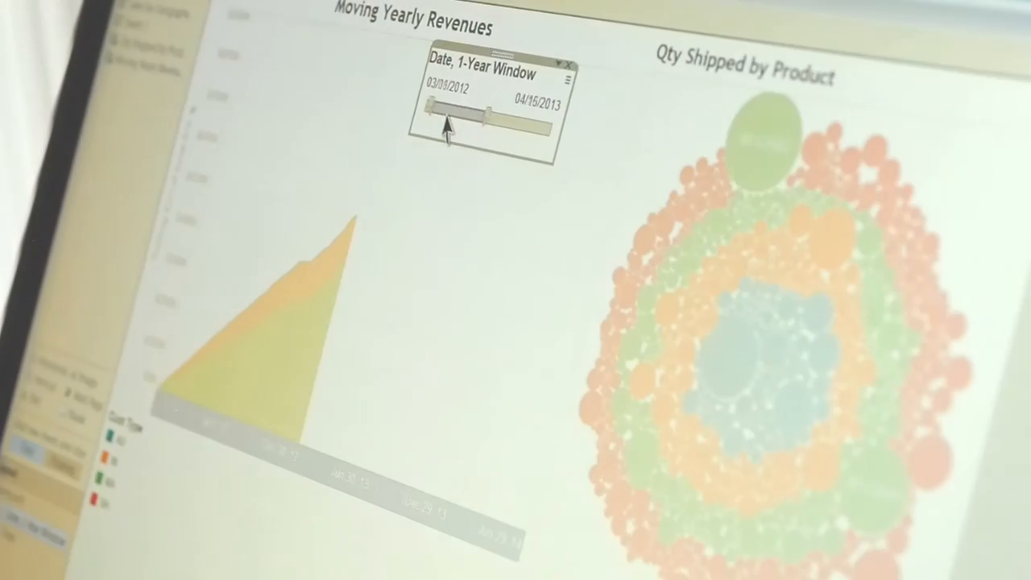
Step: Slide the Date, 1-Year Window to span 10/15/2012 through 11/19/2013
left_click_drag(447, 121, 483, 121)
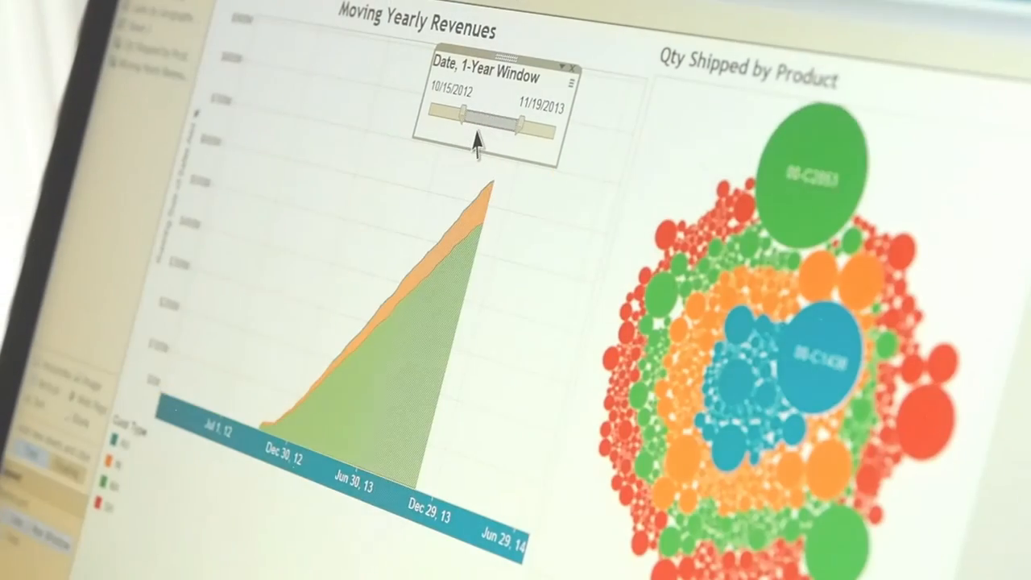